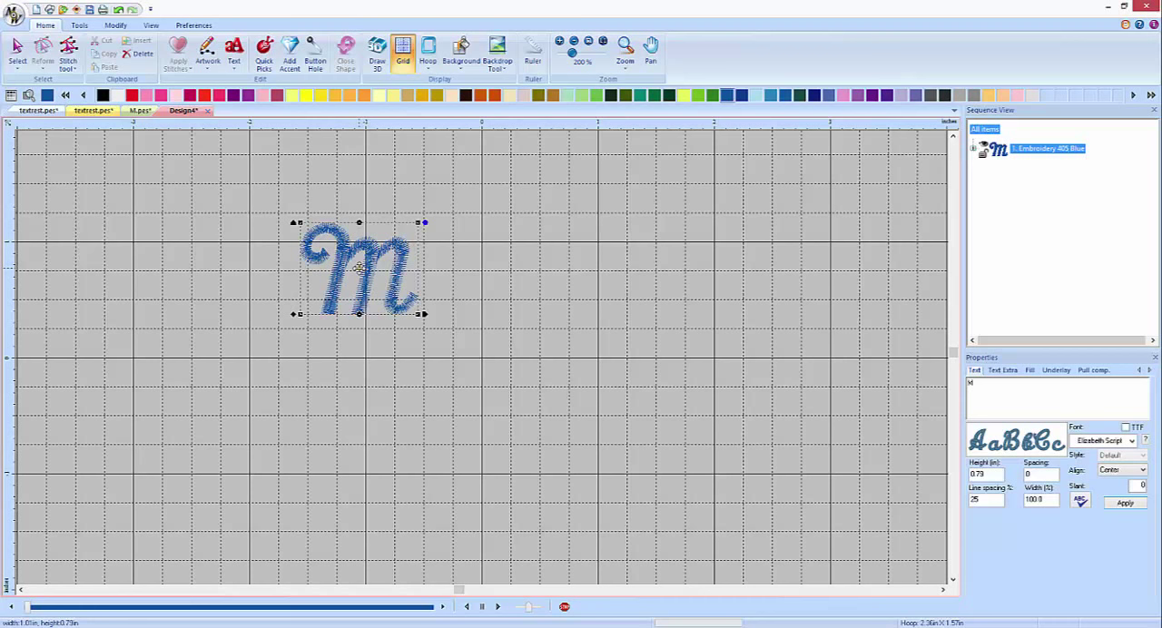
Step: Zoom in on the blue script M by dragging a box around it, reaching 400%
left_click_drag(359, 268, 500, 353)
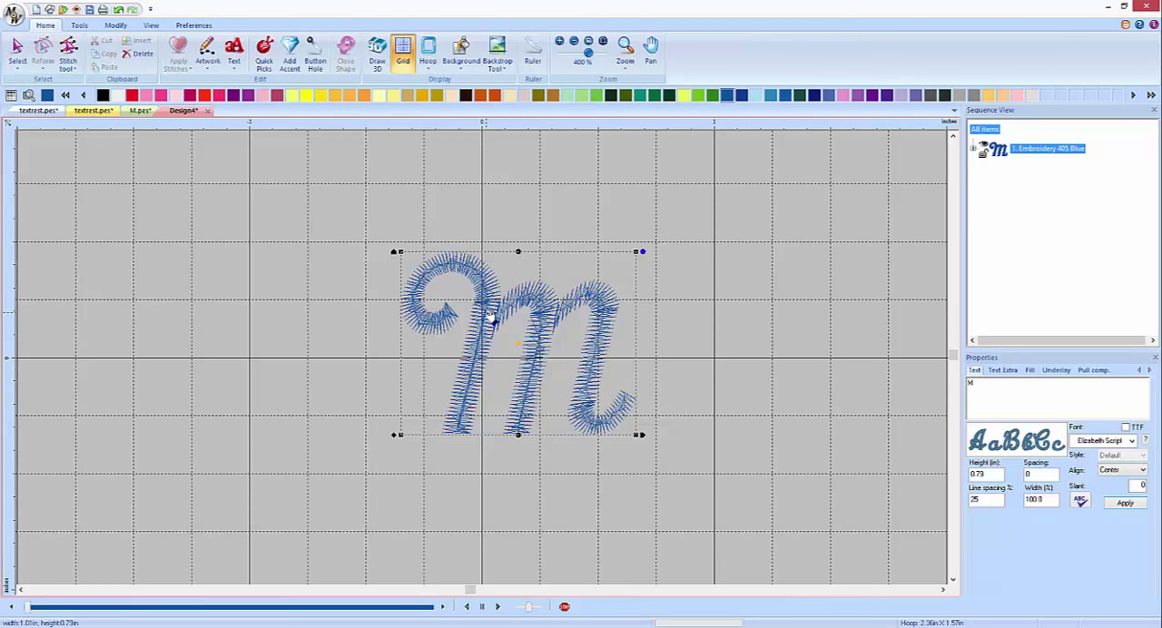
mouse_move(497, 312)
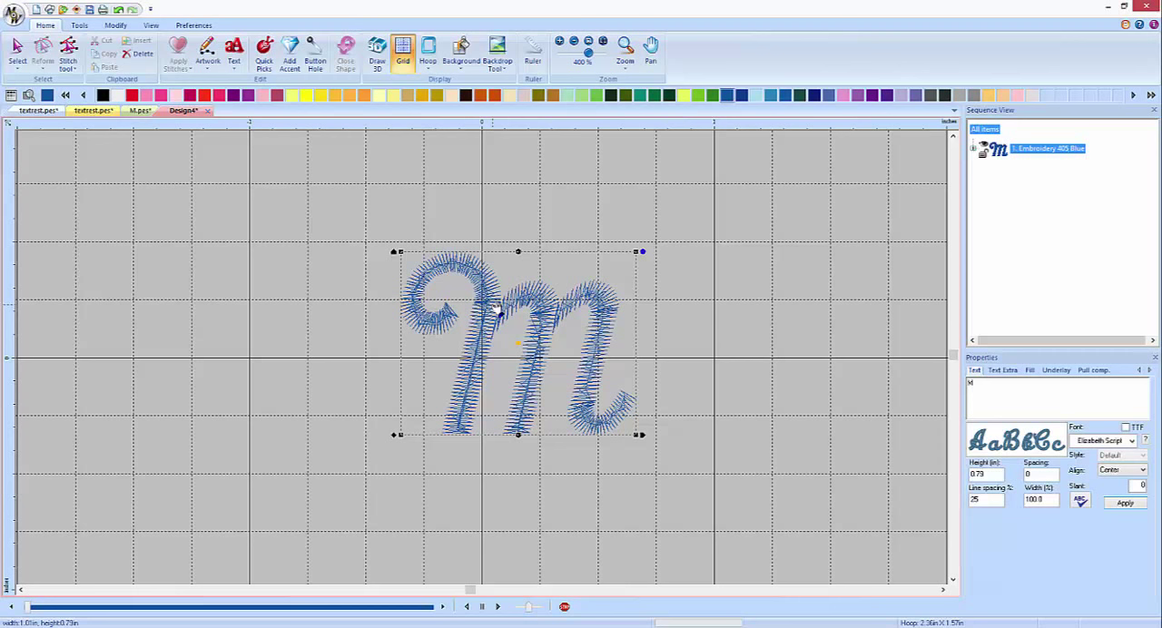
mouse_move(448, 342)
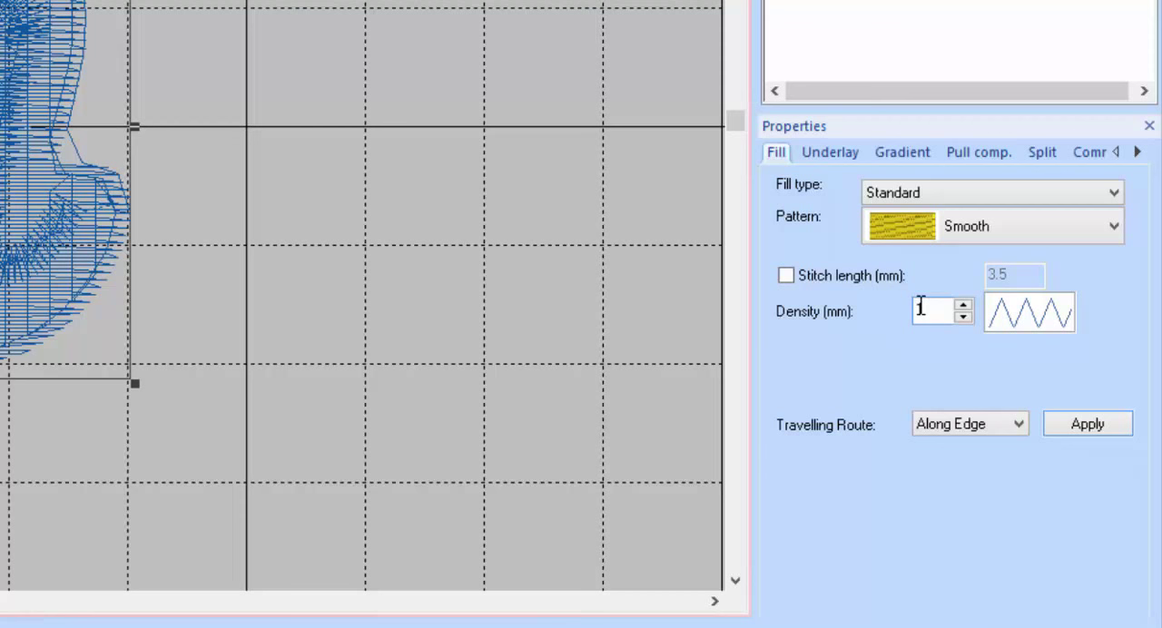
Step: Set the knockdown fill density to 1.0 mm on the Properties Fill tab
type("1.0")
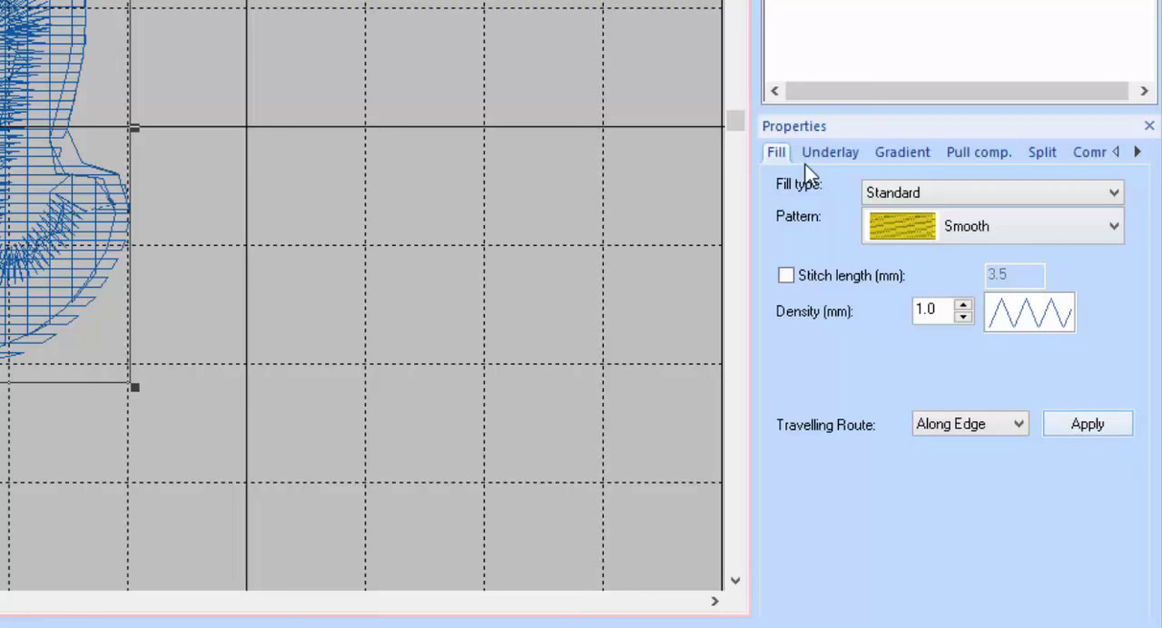
left_click(829, 152)
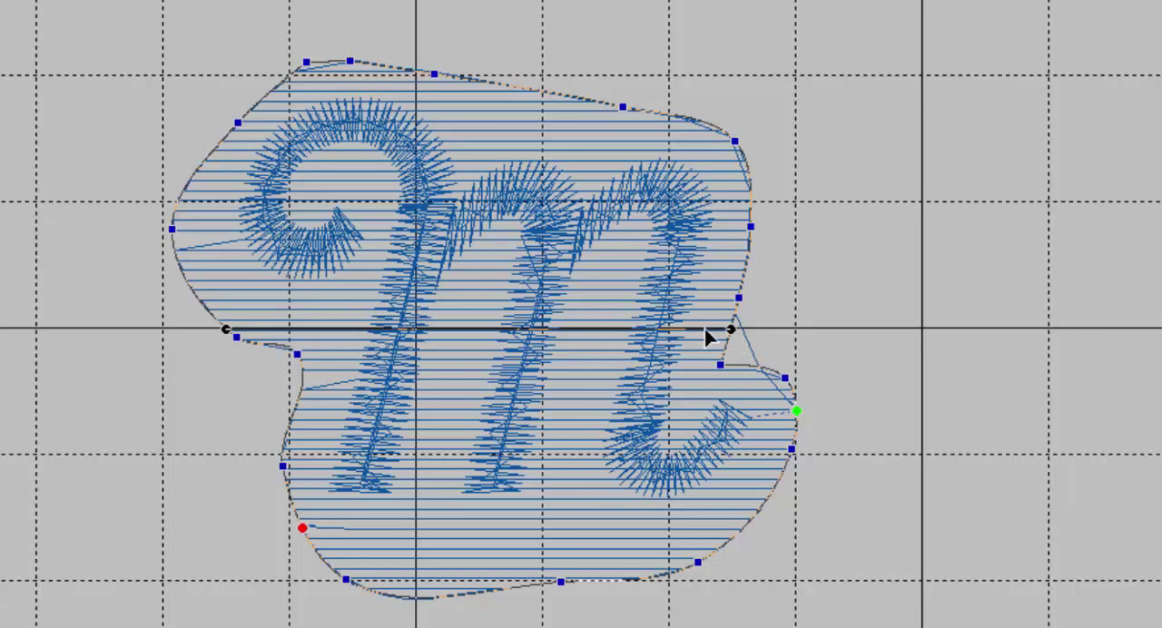
mouse_move(217, 201)
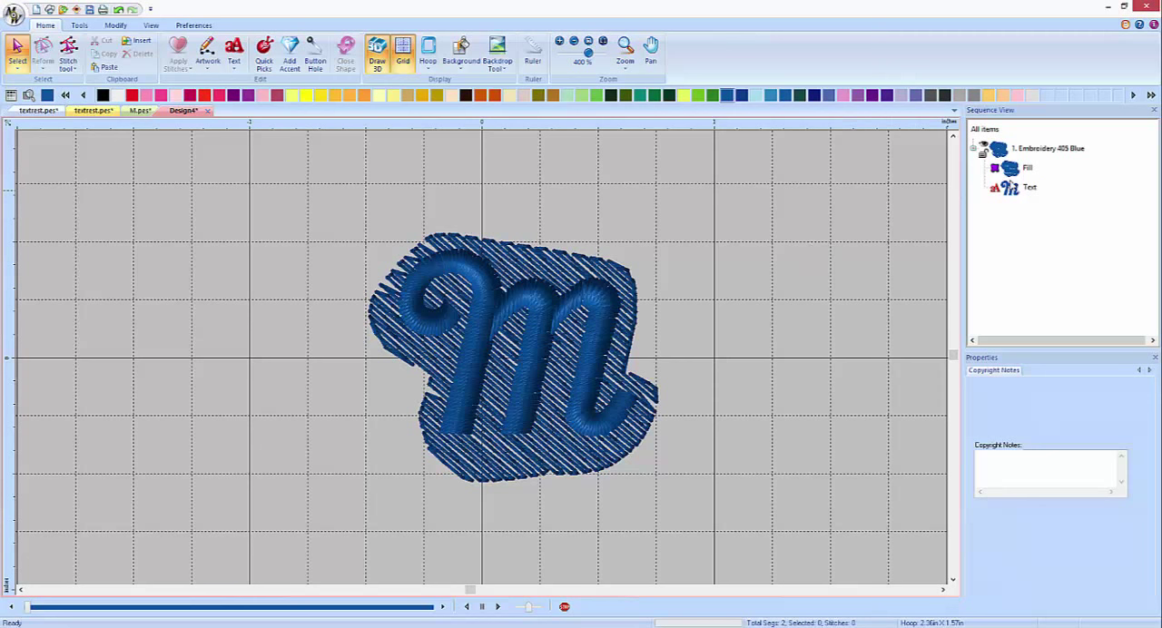
Step: Select the angled fill behind the M in Sequence View to recolour it white
left_click(1027, 167)
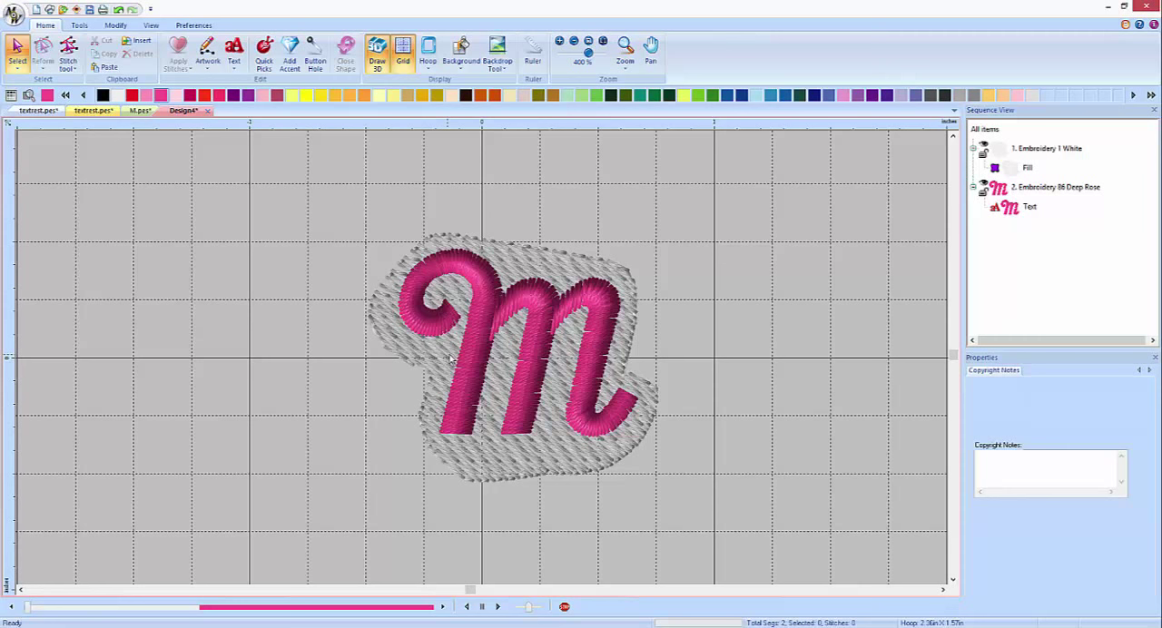
mouse_move(519, 383)
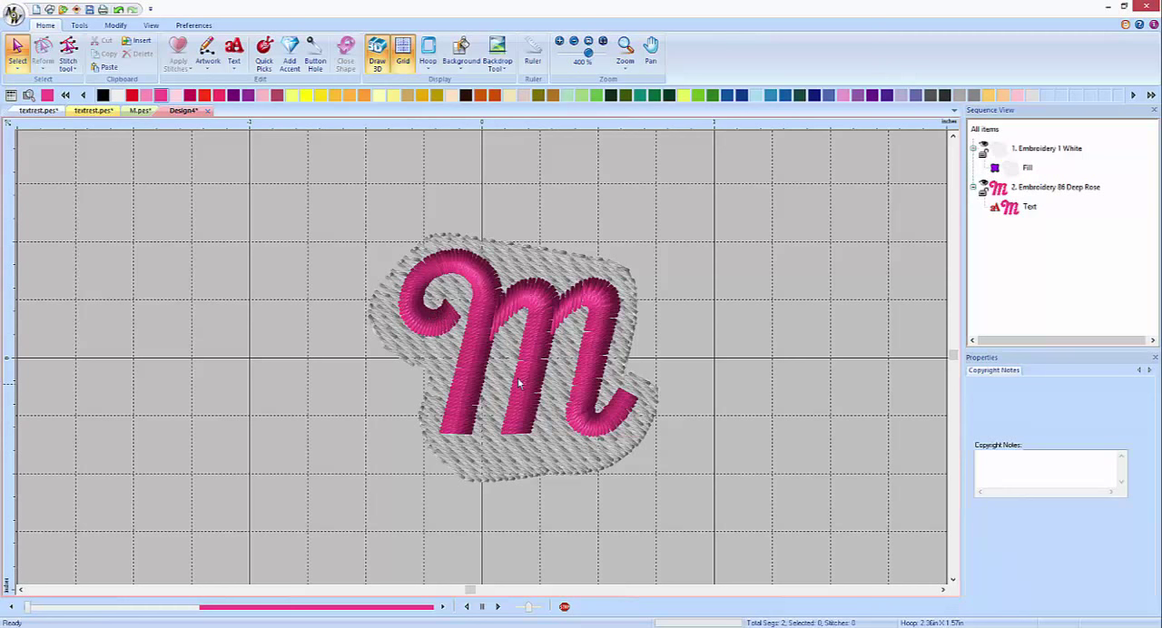
mouse_move(605, 418)
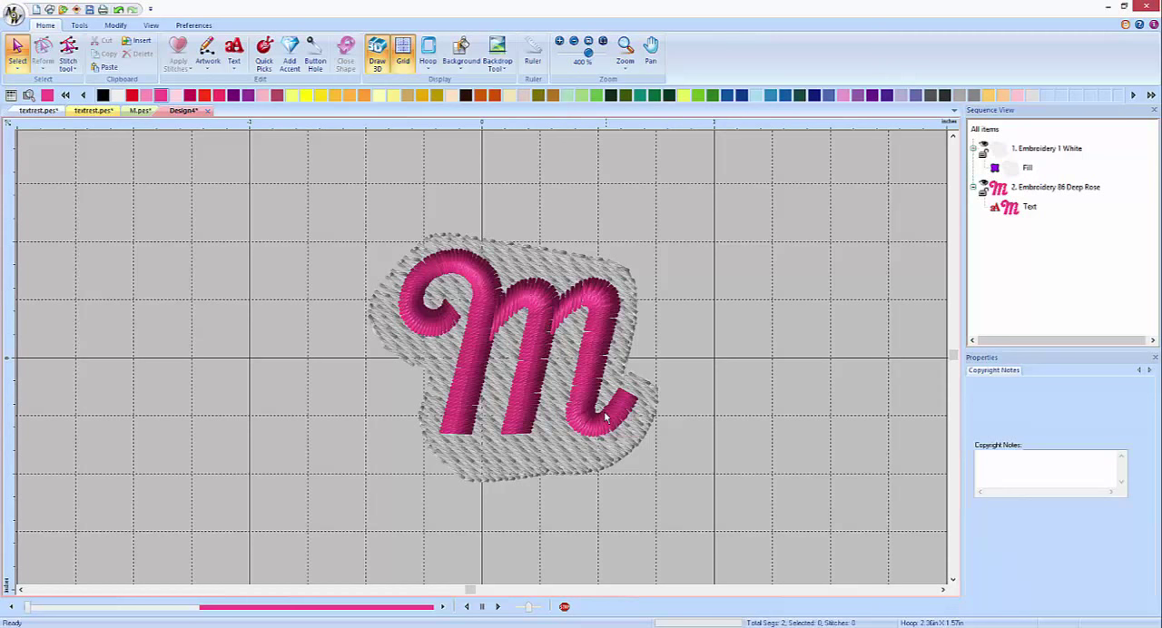
mouse_move(670, 336)
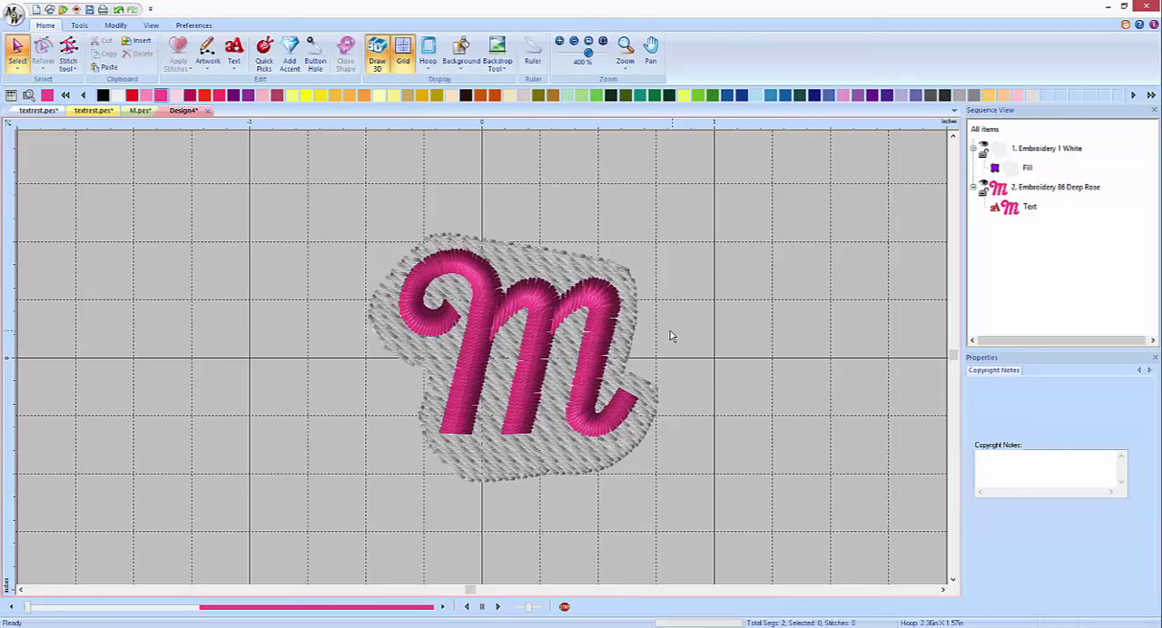
mouse_move(696, 333)
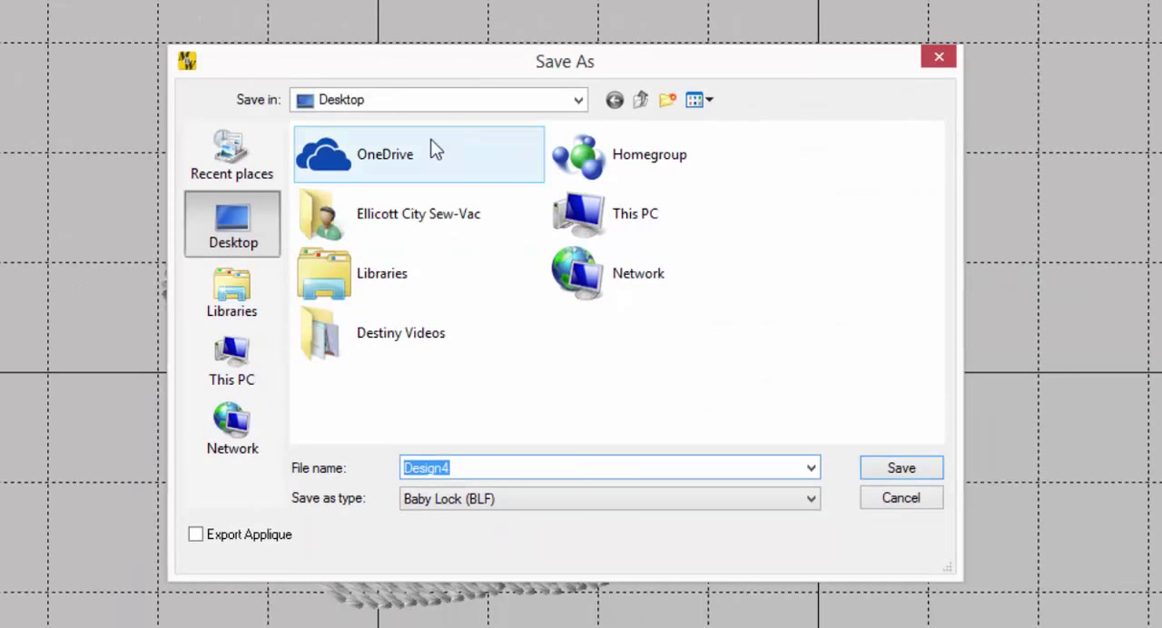
Step: Save the design as 'Mknockdown' in the Documents folder
left_click(231, 292)
type("Mknockdown")
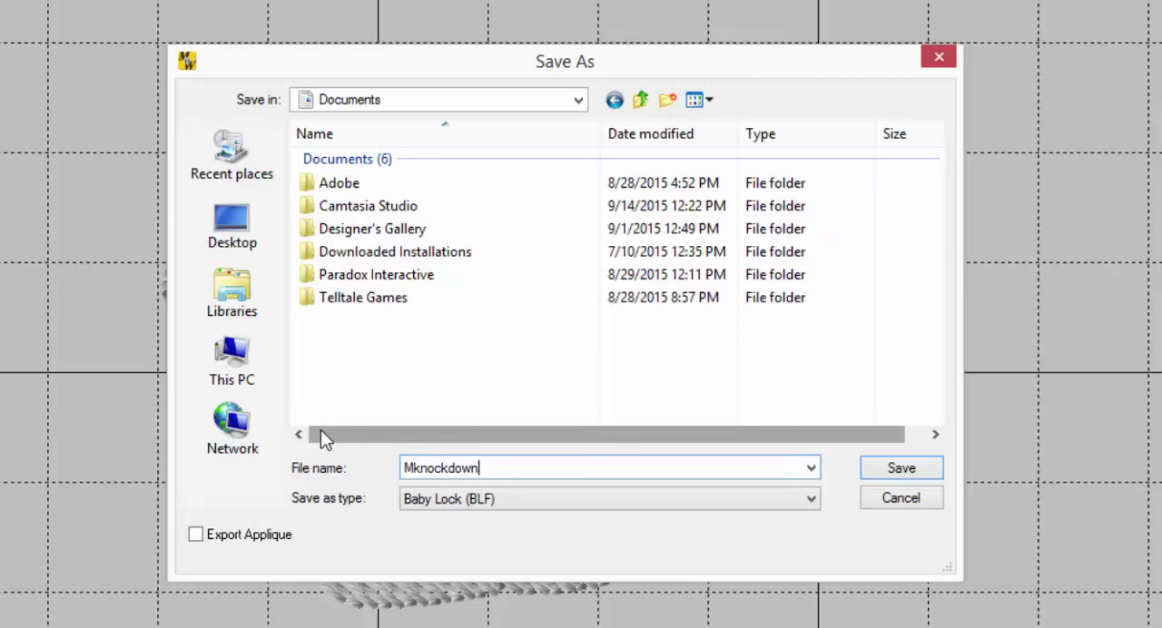
left_click(901, 467)
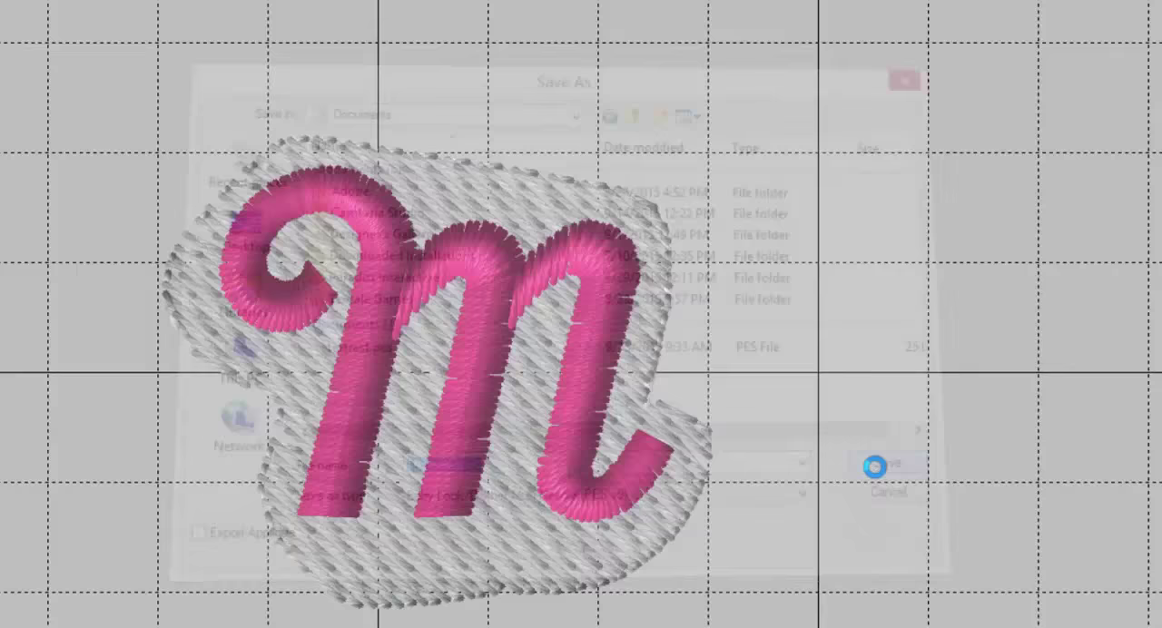
Step: Confirm the save so the design tab reads 'Mknockdown.pes'
left_click(874, 466)
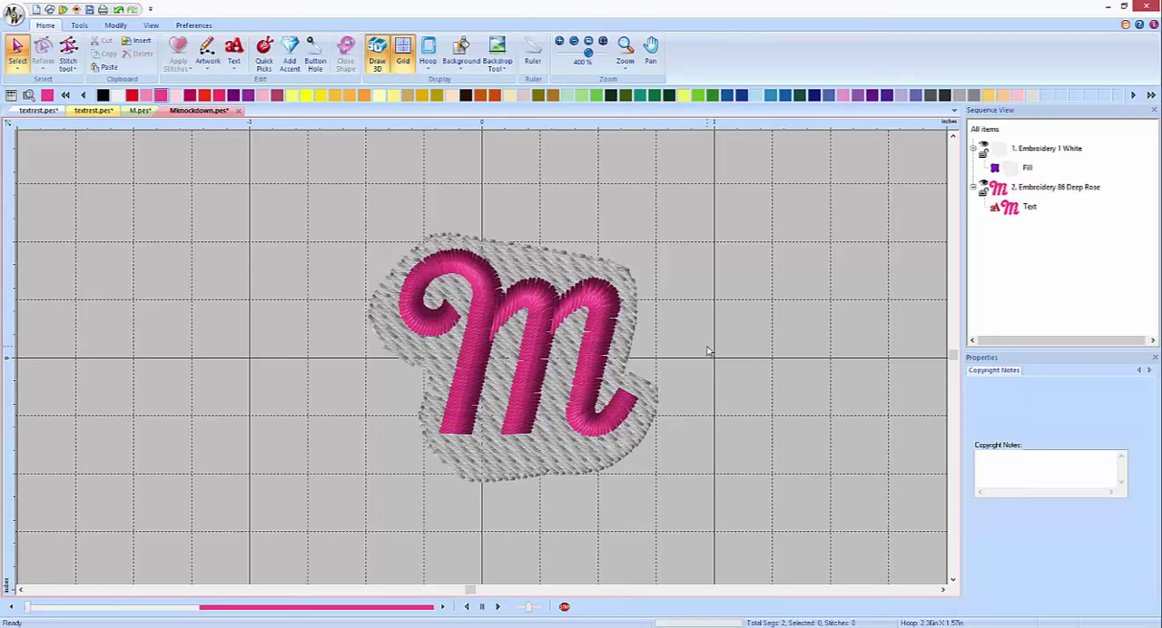
mouse_move(669, 376)
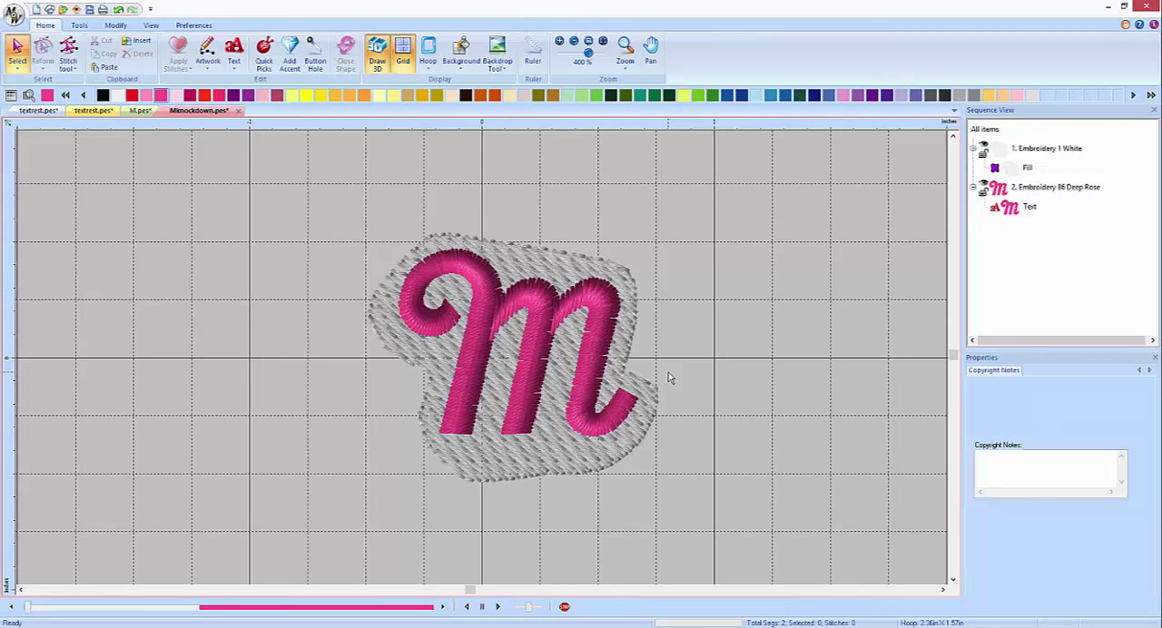